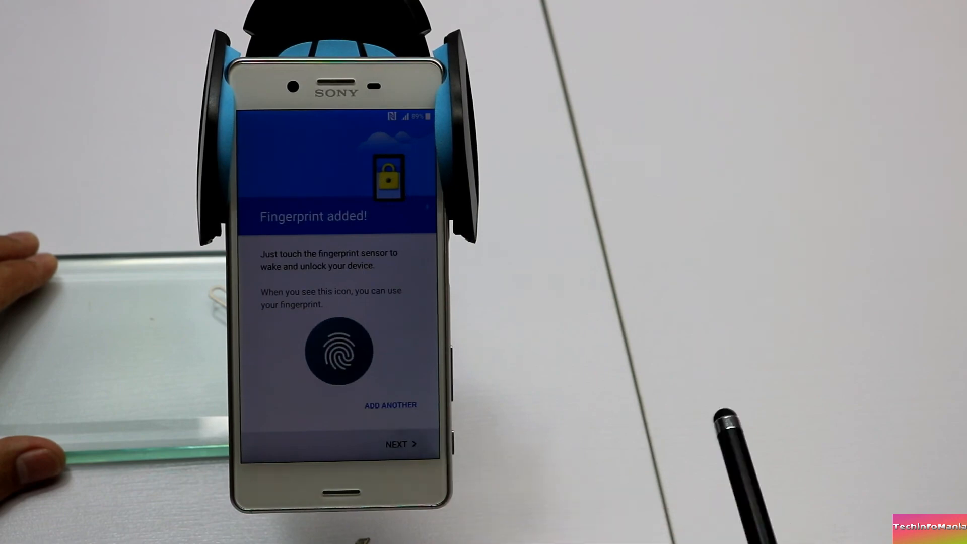
# Confirm the added fingerprint, accept Google services, and finish setup to reach the home screen
pyautogui.click(399, 443)
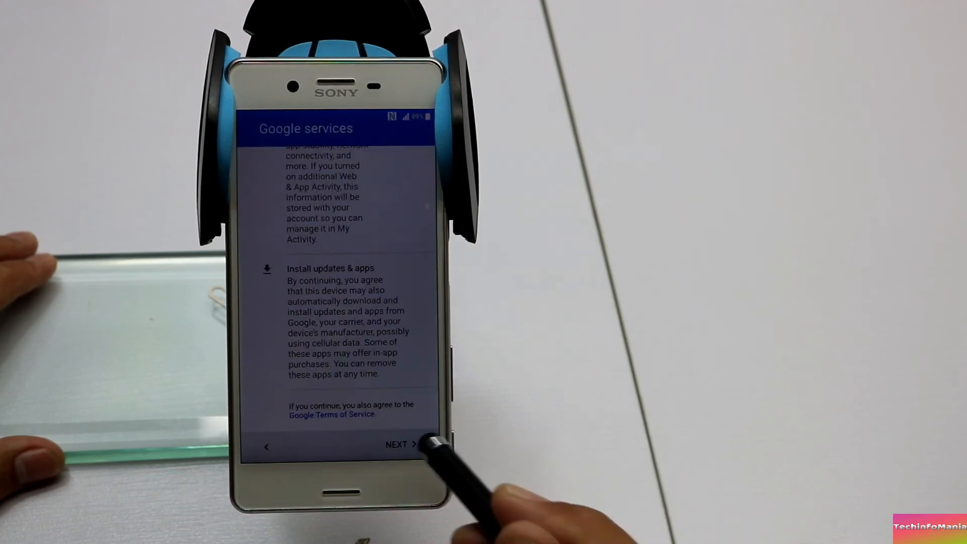
pyautogui.click(400, 444)
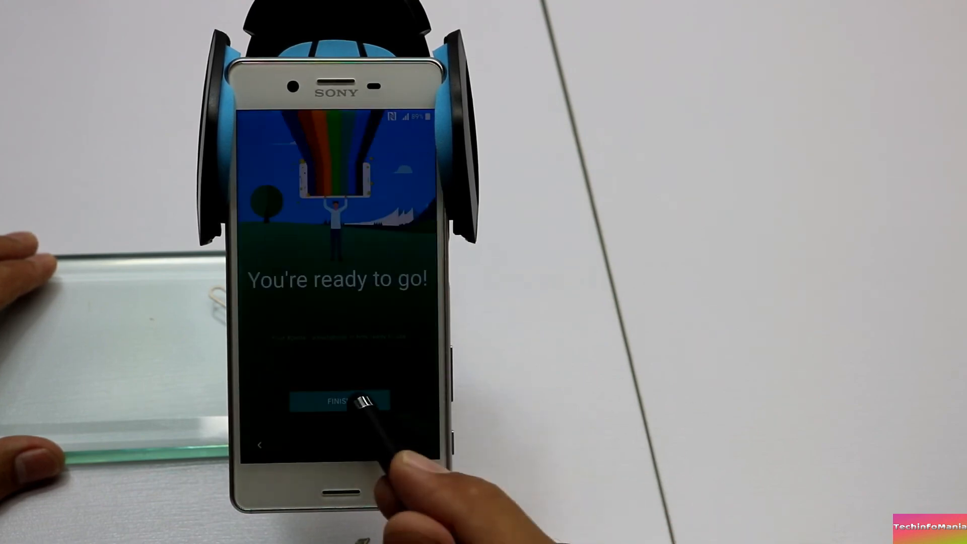
pyautogui.click(338, 401)
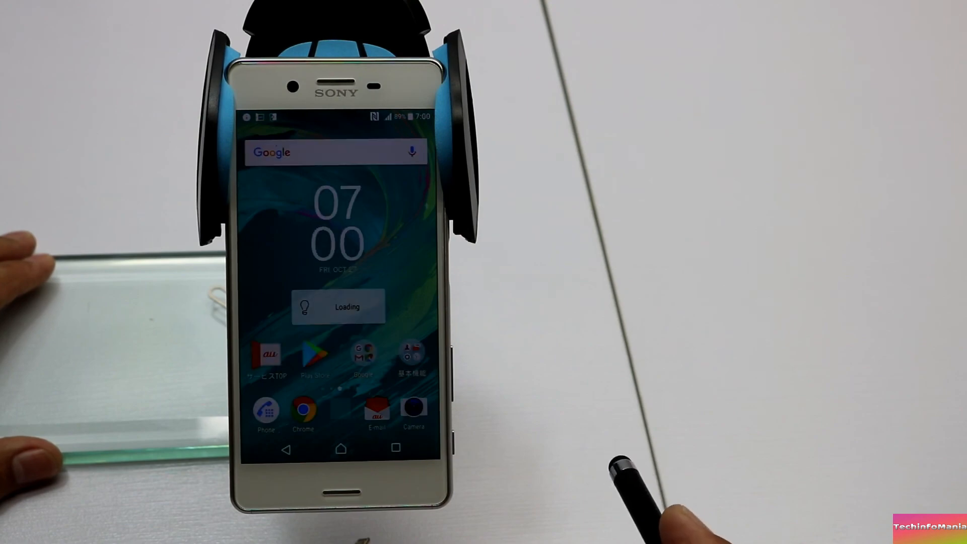